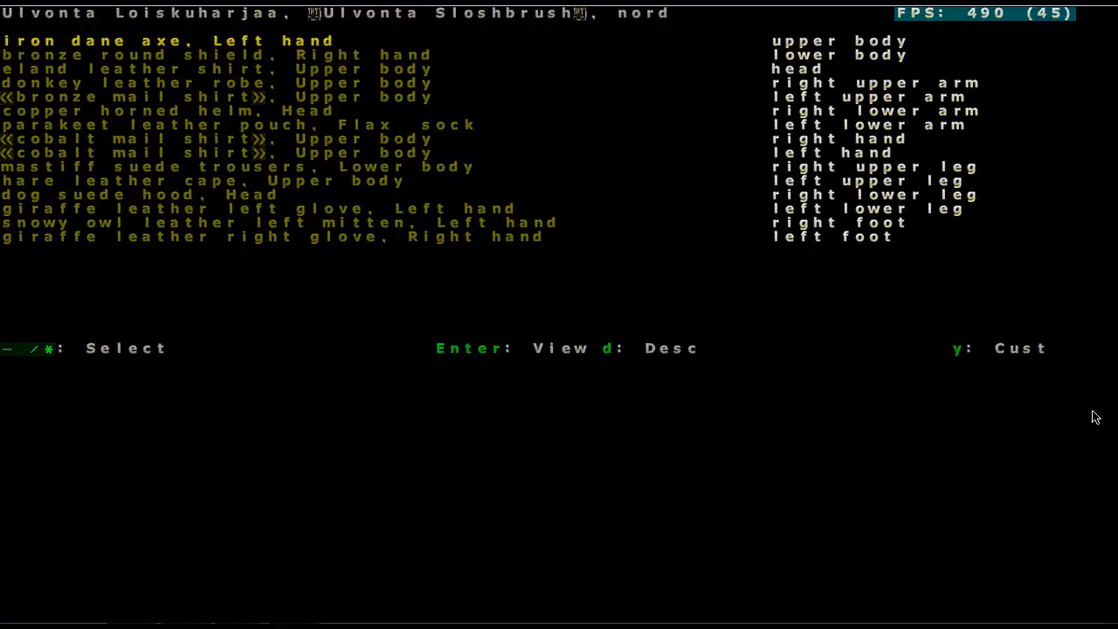
- Give the companion the nickname Fatty from the customization options
key("y")
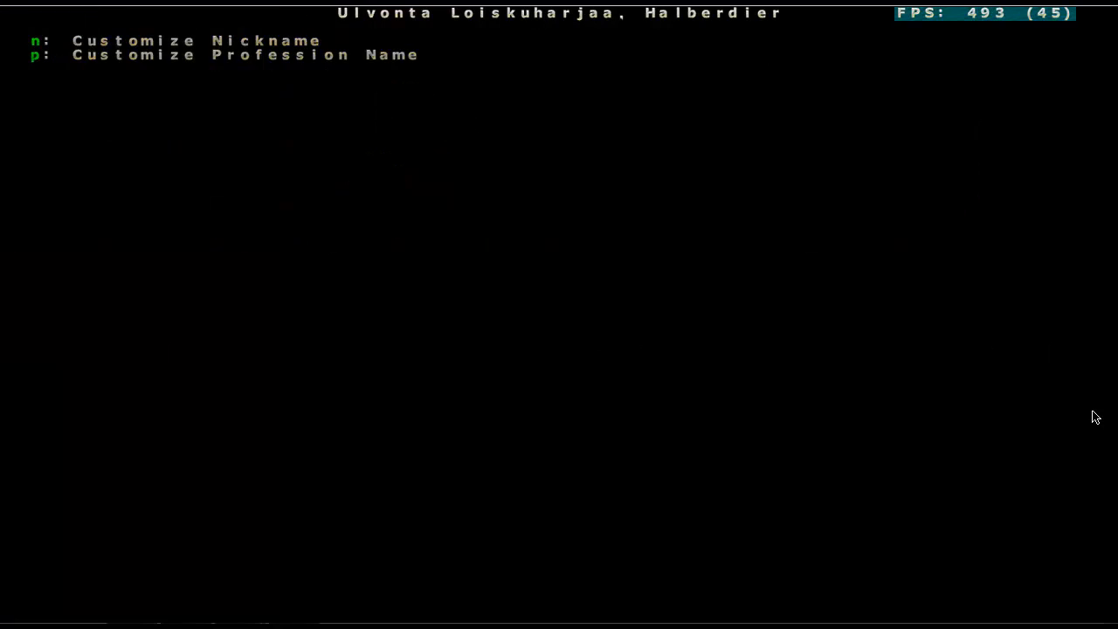
key("n")
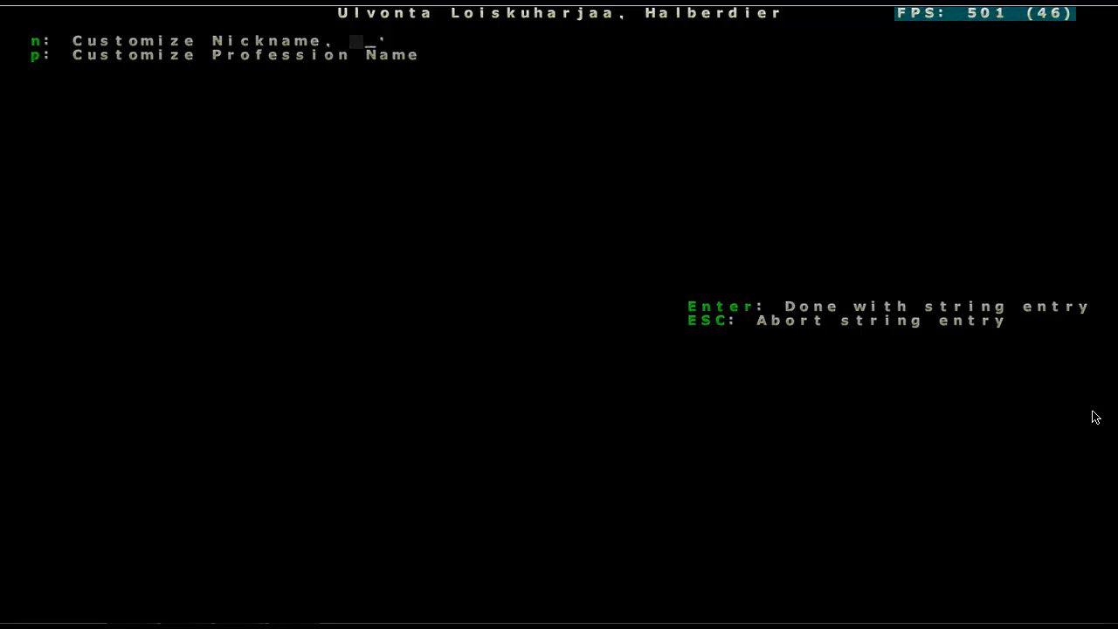
type("Fatty")
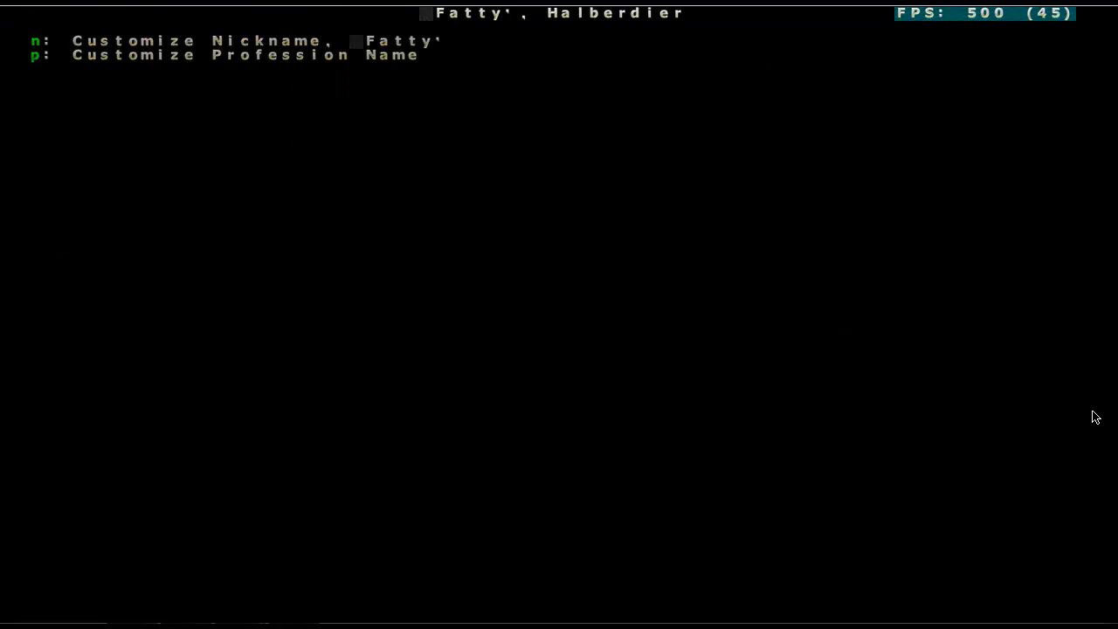
- Enter the custom profession name, retyping it as McUseless after a false start
key("p")
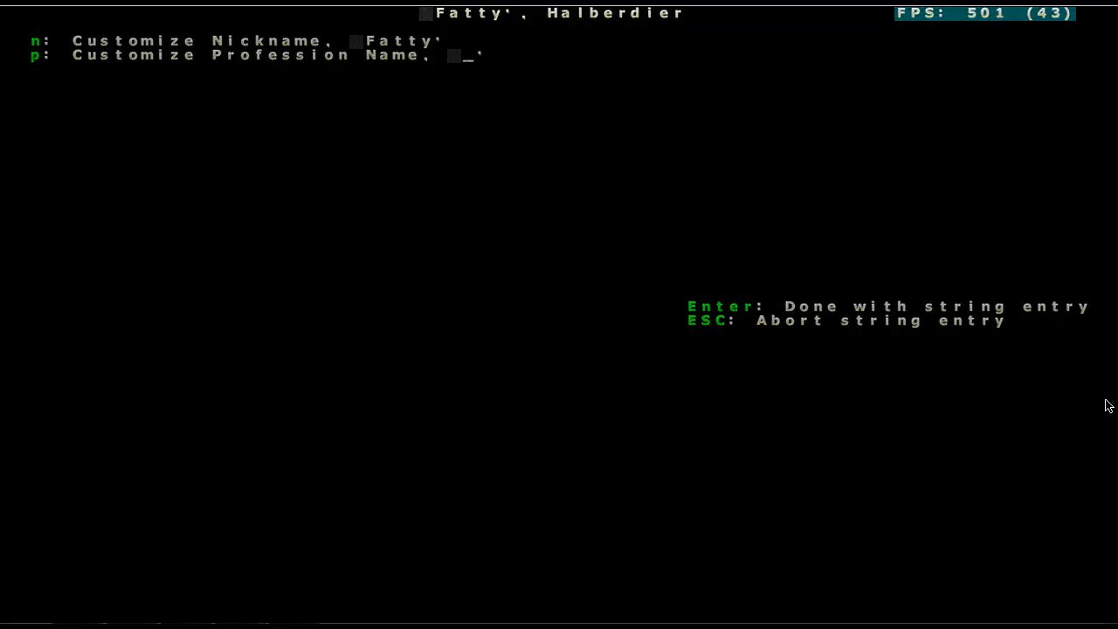
type("Use")
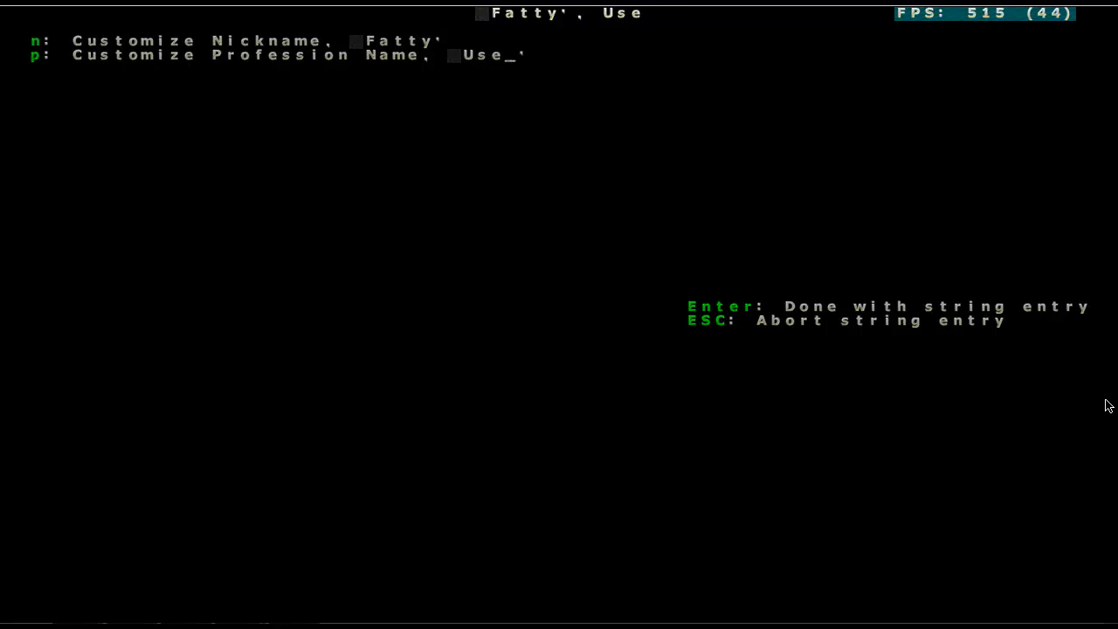
type("less")
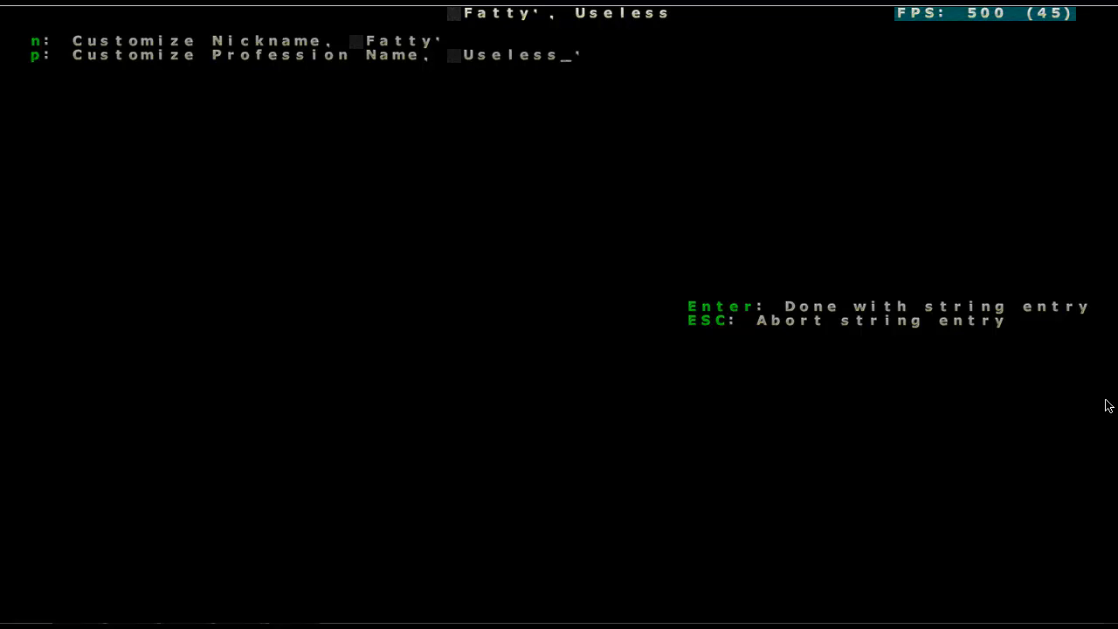
key("backspace")
type("M")
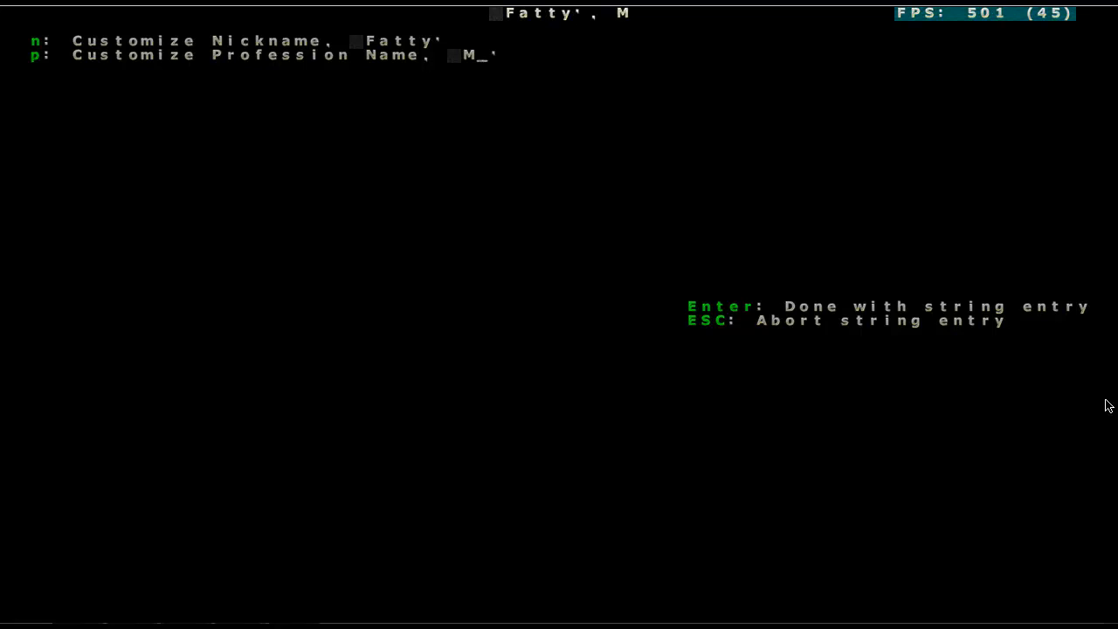
type("cU")
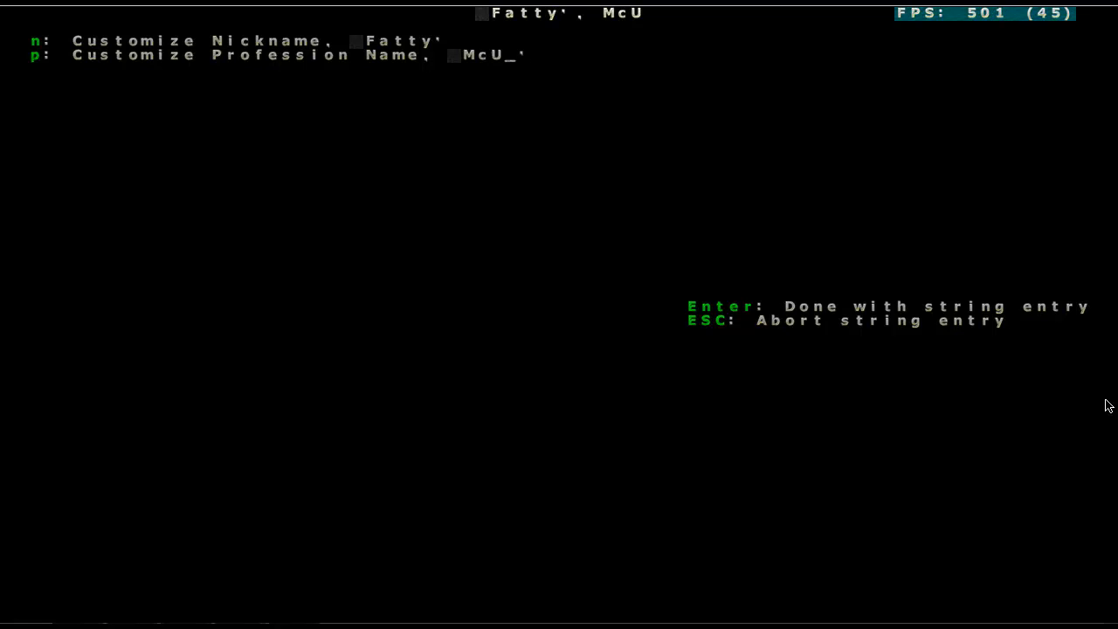
type("seless")
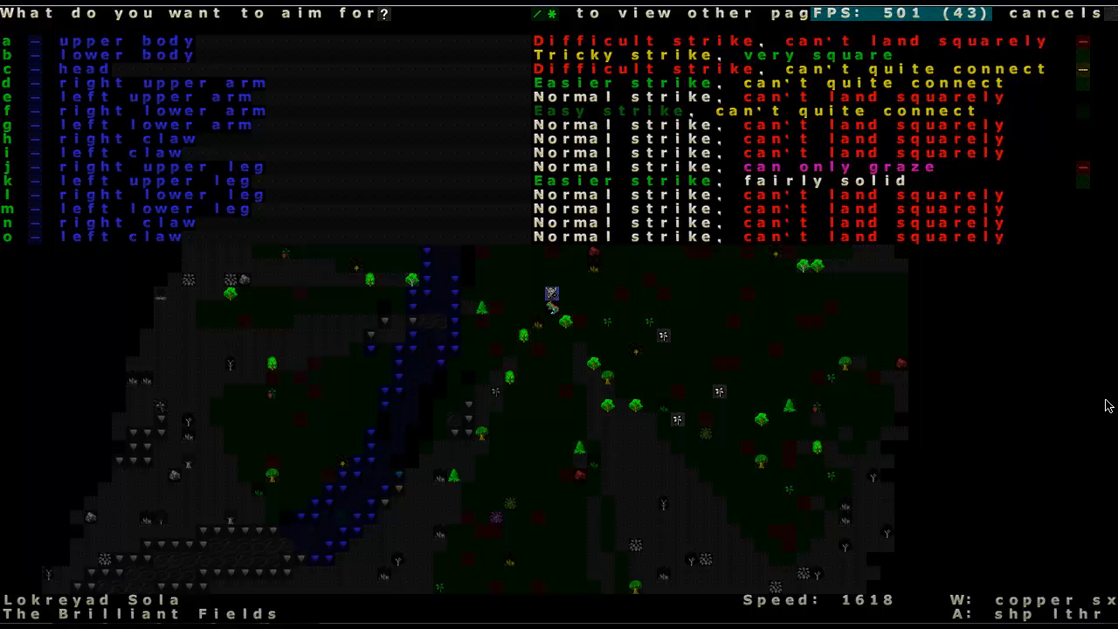
- Target the raptor's lower body, strike with the copper seax and continue past the combat report
key("d")
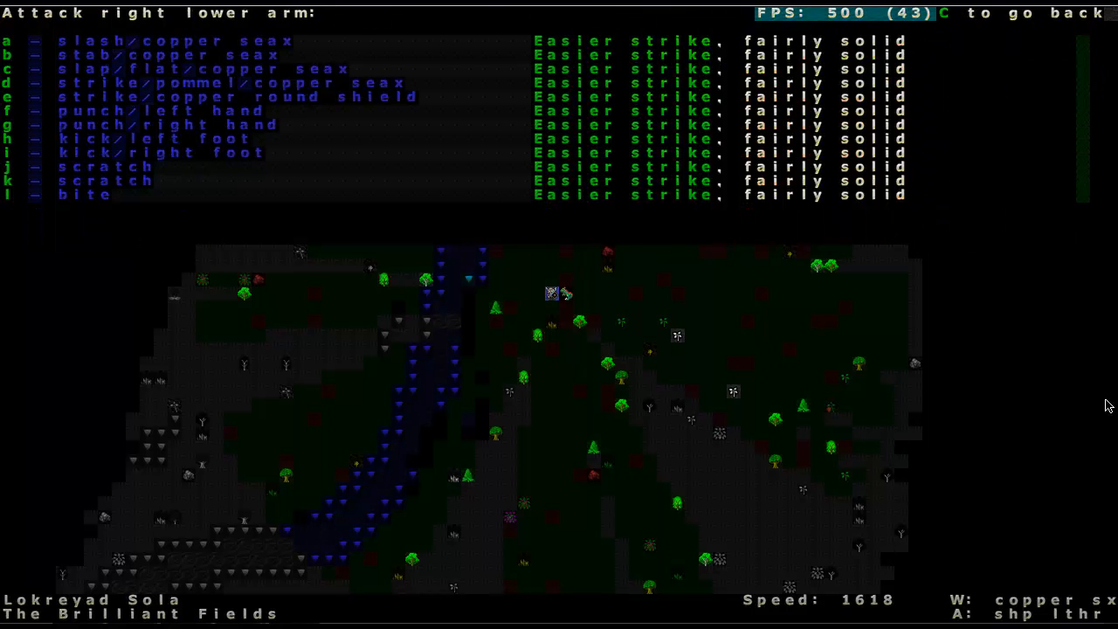
key("a")
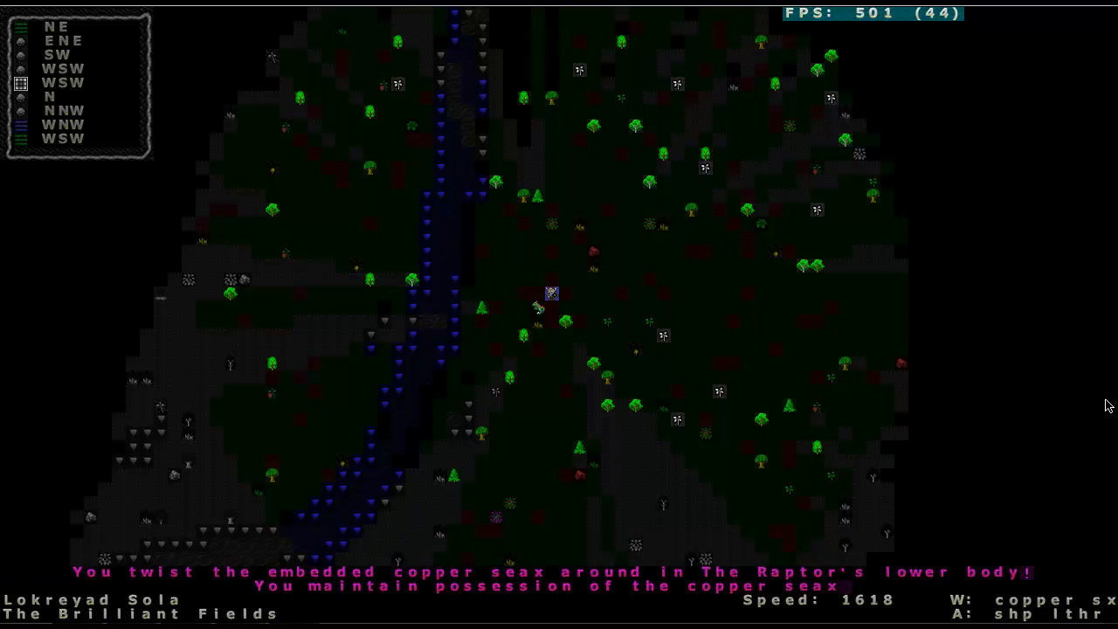
key("a")
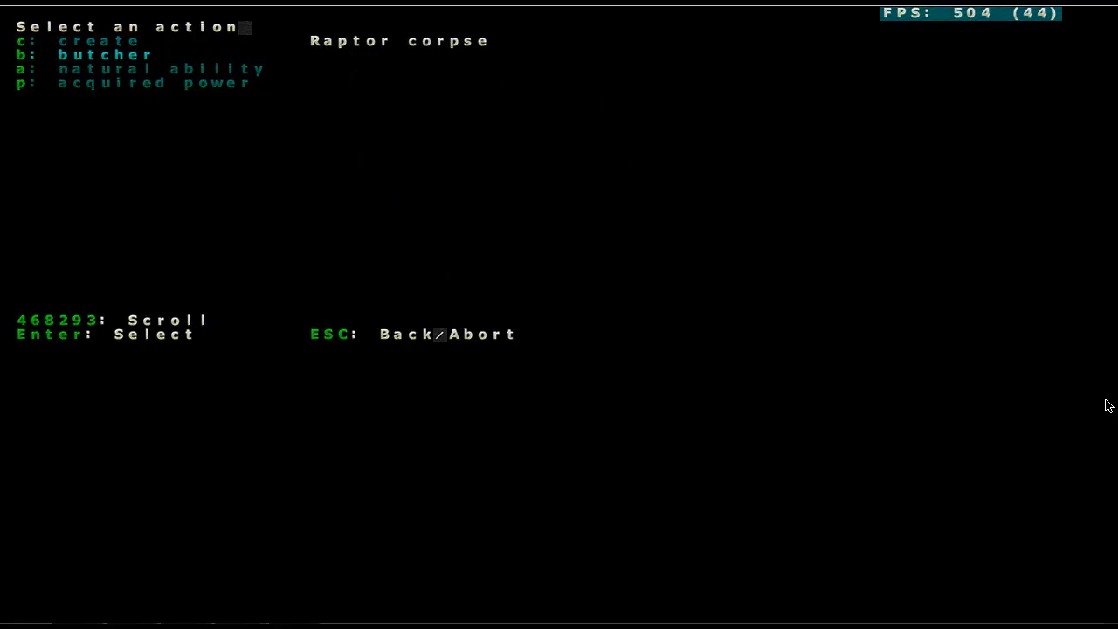
- Butcher the raptor corpse and pick up 8 raptor meat
key("b")
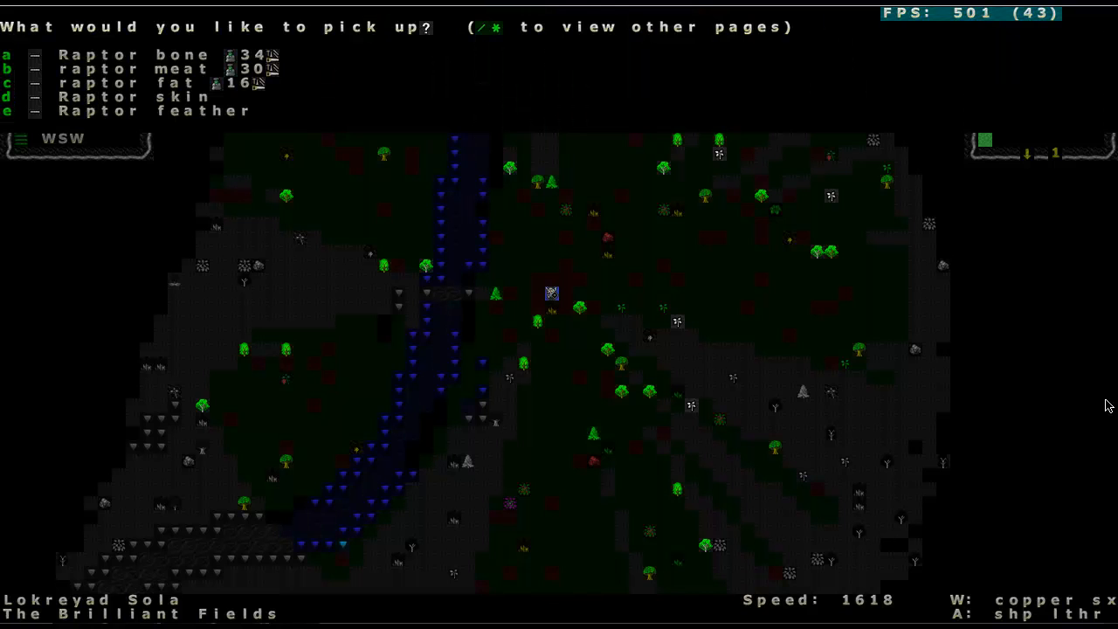
key("b")
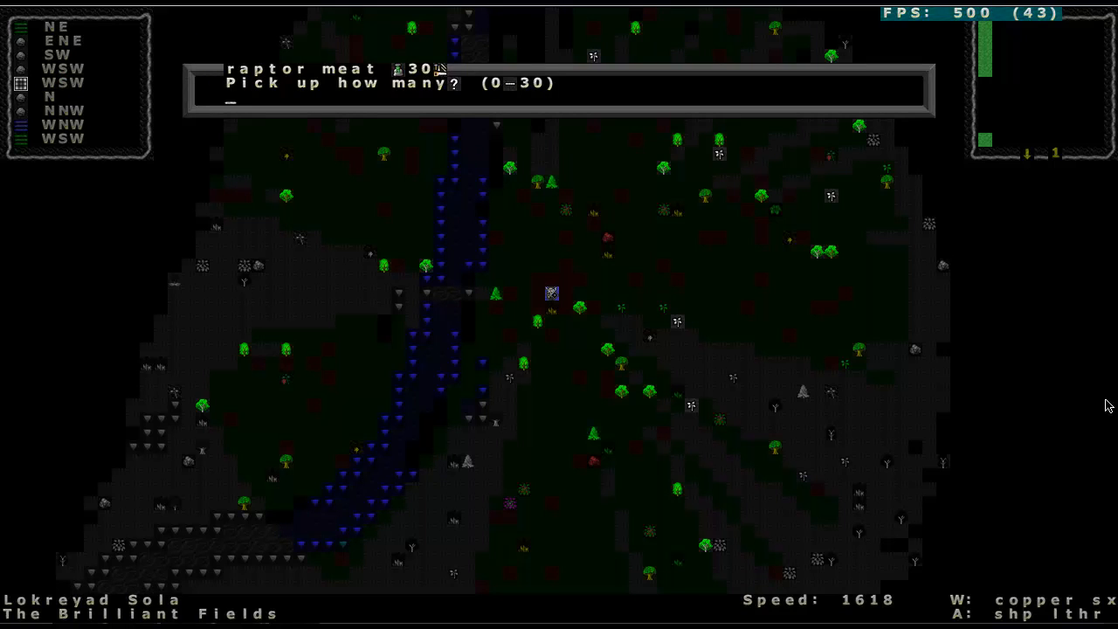
type("8")
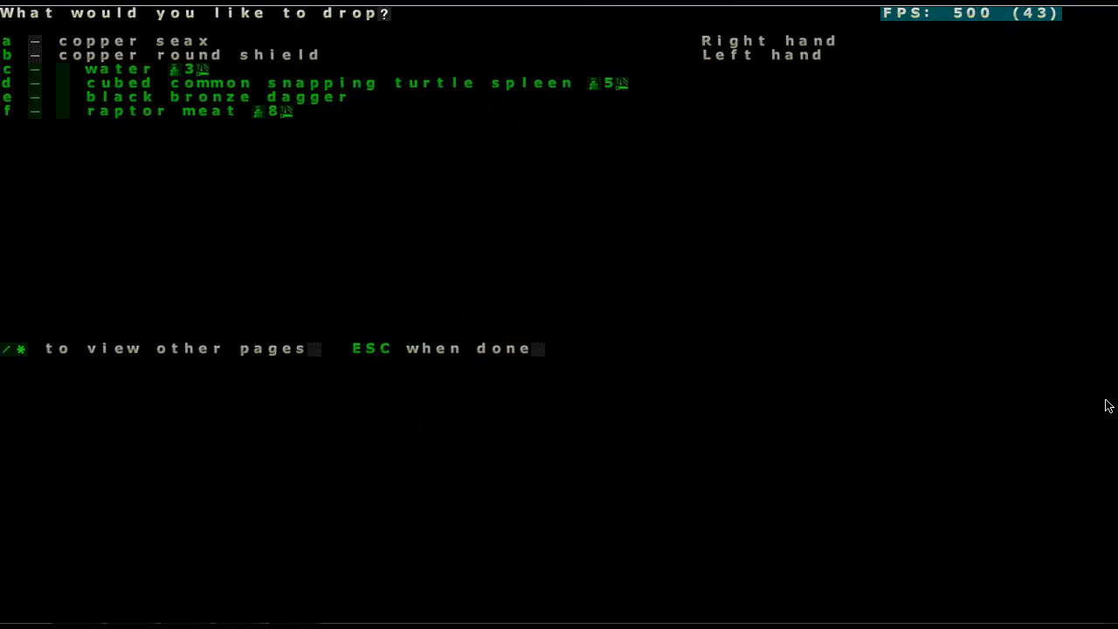
- Dismiss the drop list and check the inventory for the raptor meat
key("Escape")
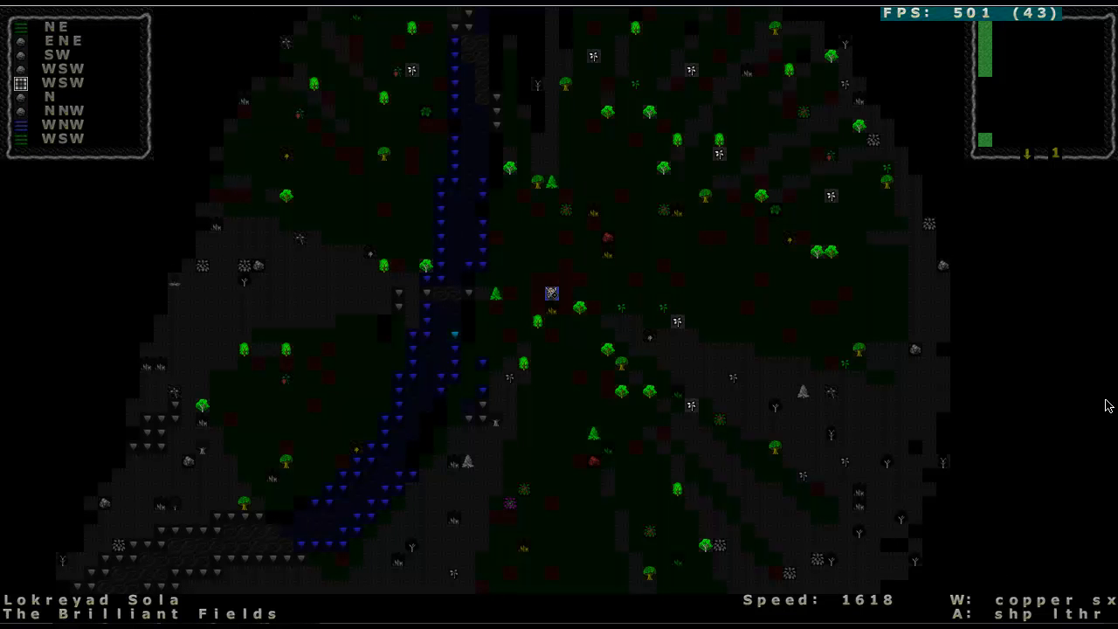
key("i")
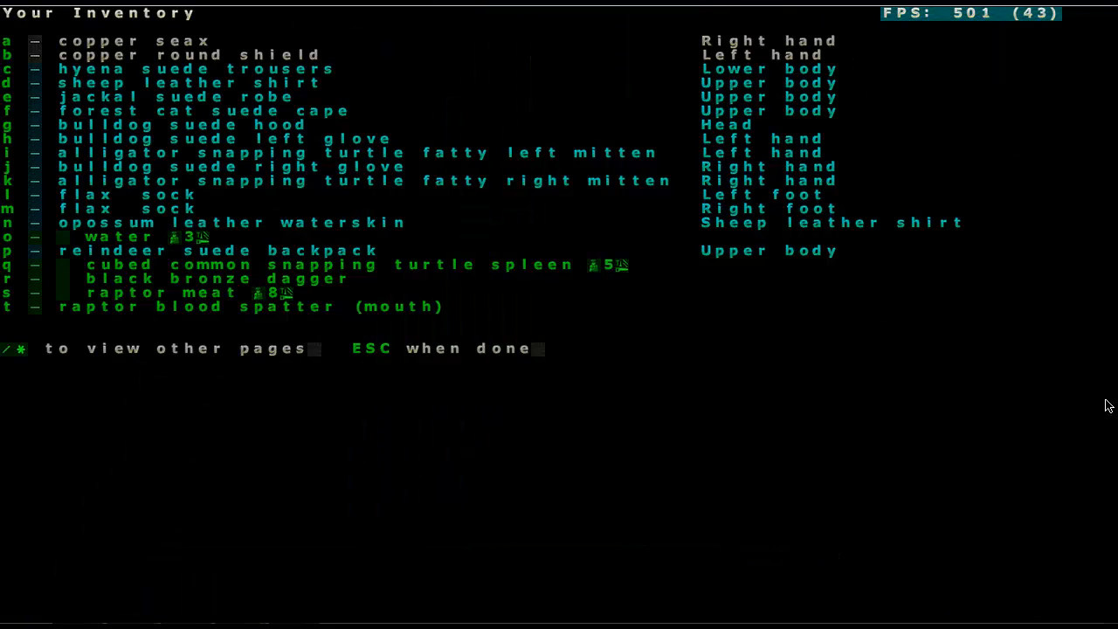
key("Escape")
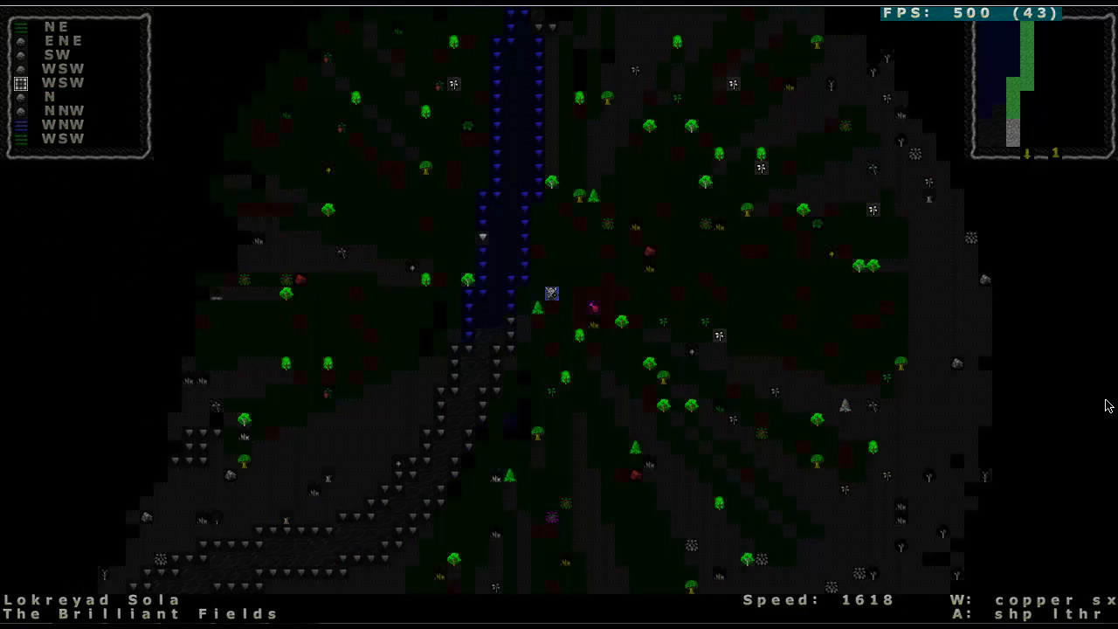
- Travel across the local map to a new stretch of land along the river
key("E")
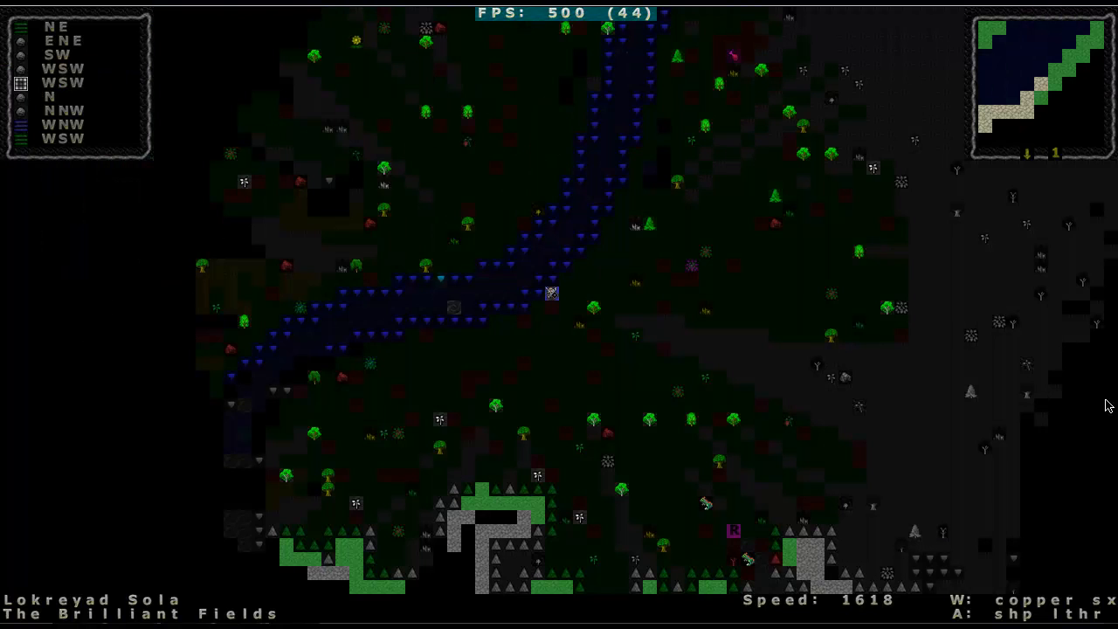
key("e")
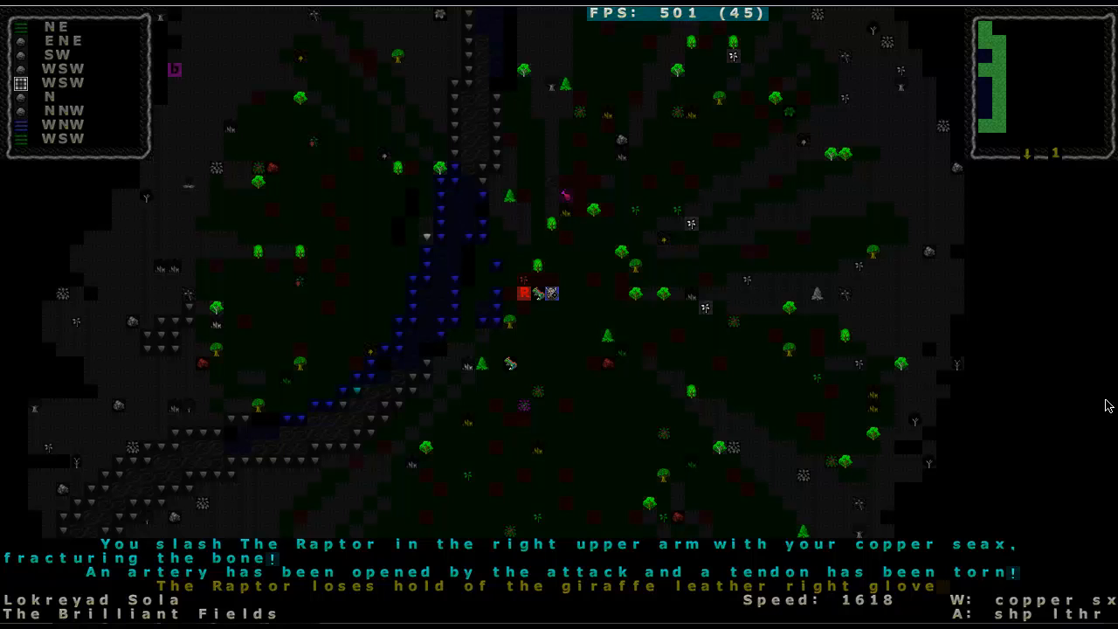
- Continue past the combat report of the slash to the raptor's right upper arm
key("a")
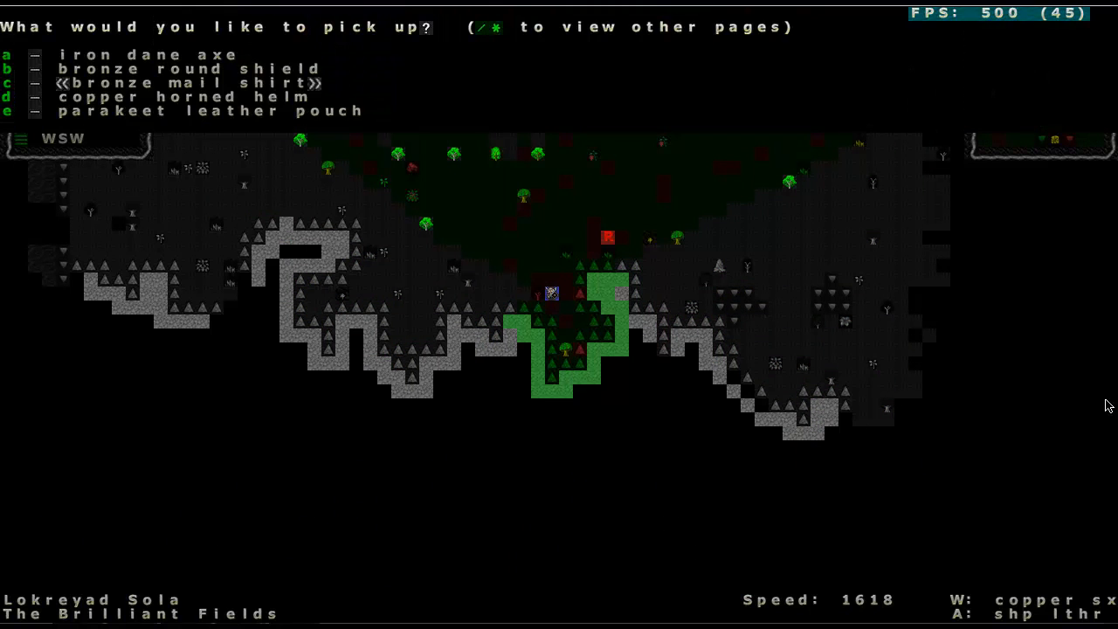
- Pick up the bronze mail shirt, bronze round shield and copper horned helm
key("c")
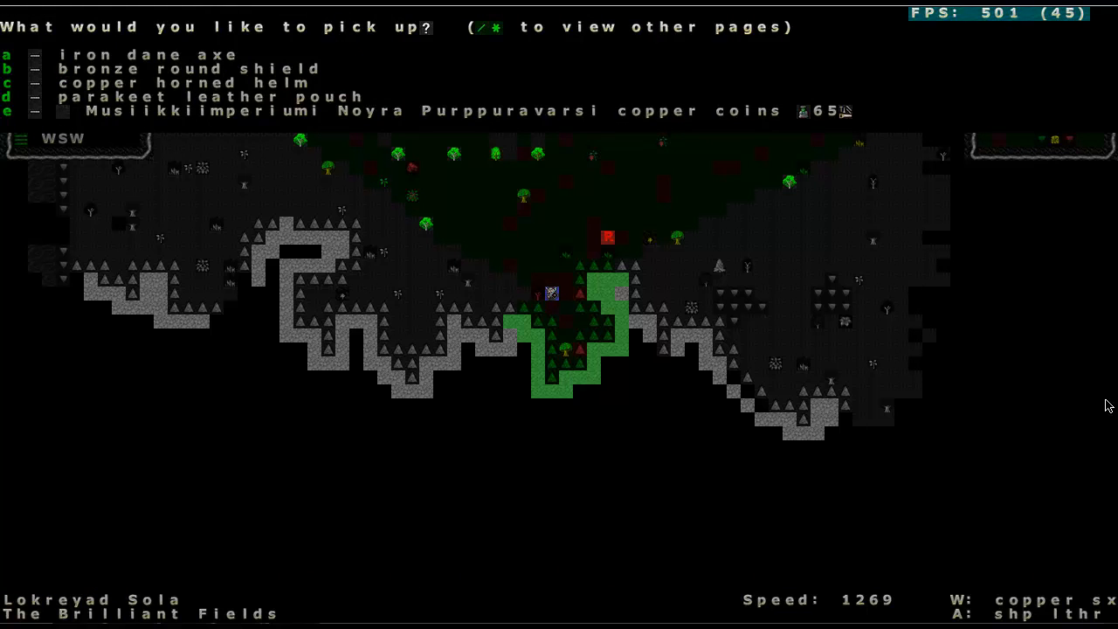
key("b")
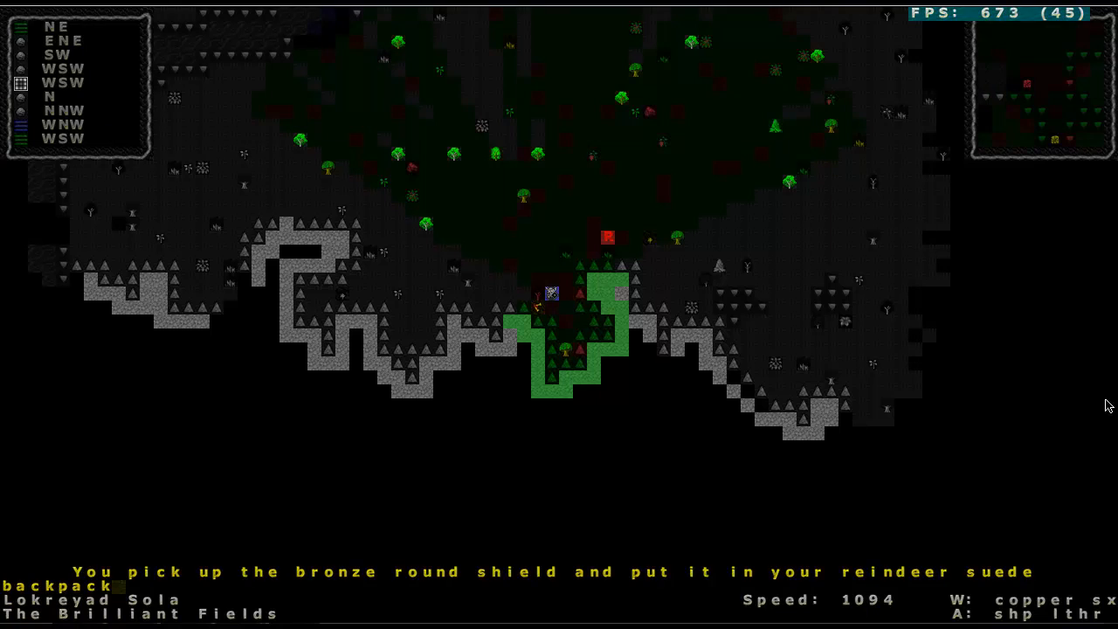
key("g")
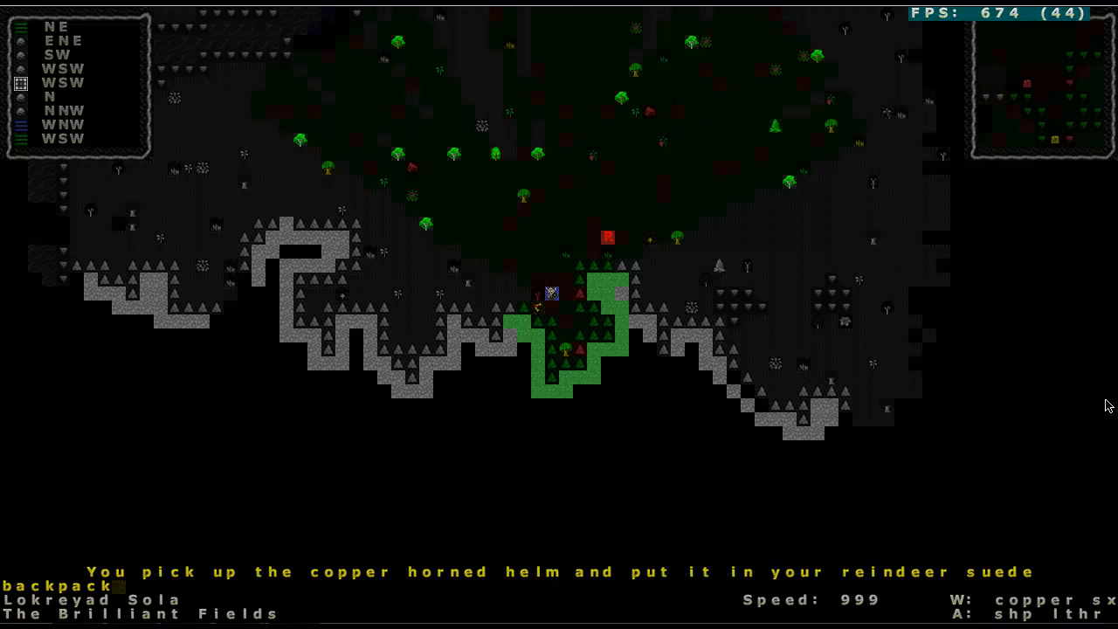
- Pick up both cobalt mail shirts from the pickup list
key("g")
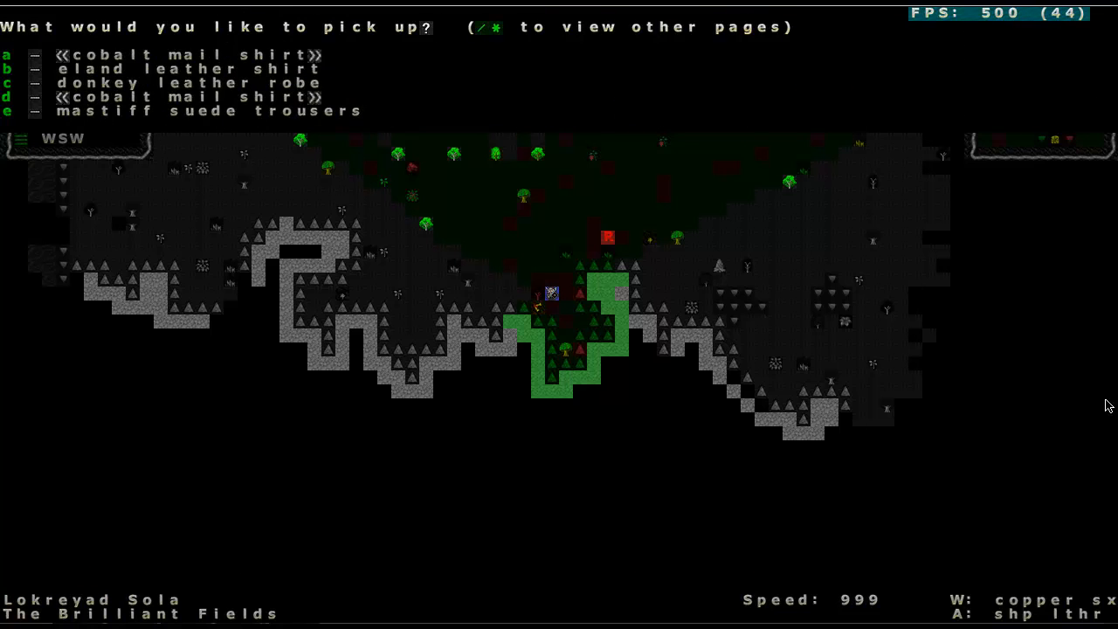
key("a")
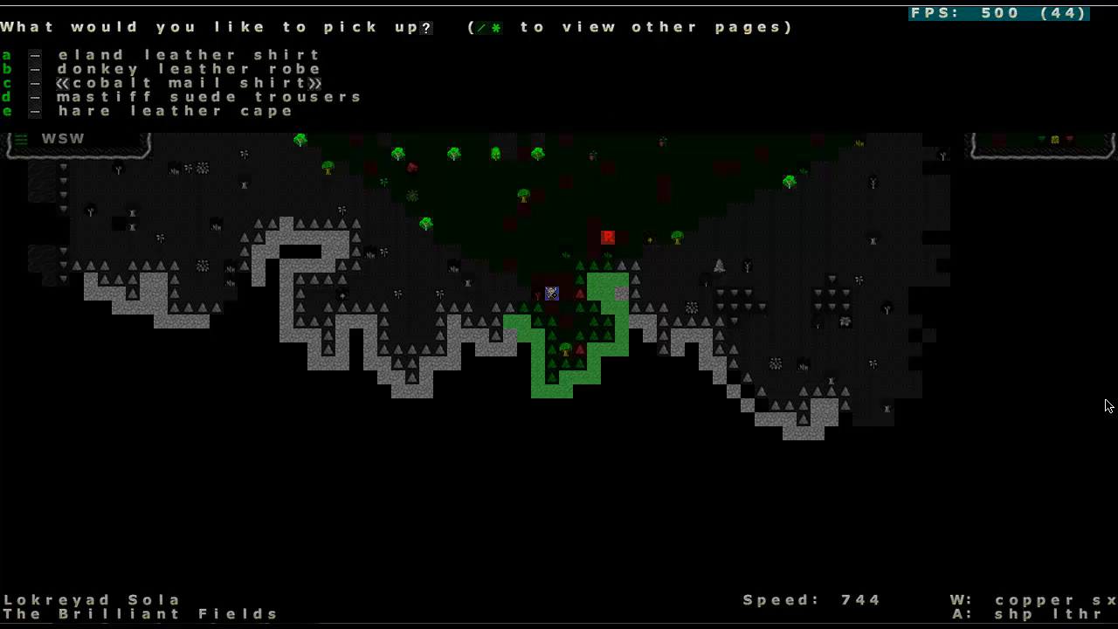
key("c")
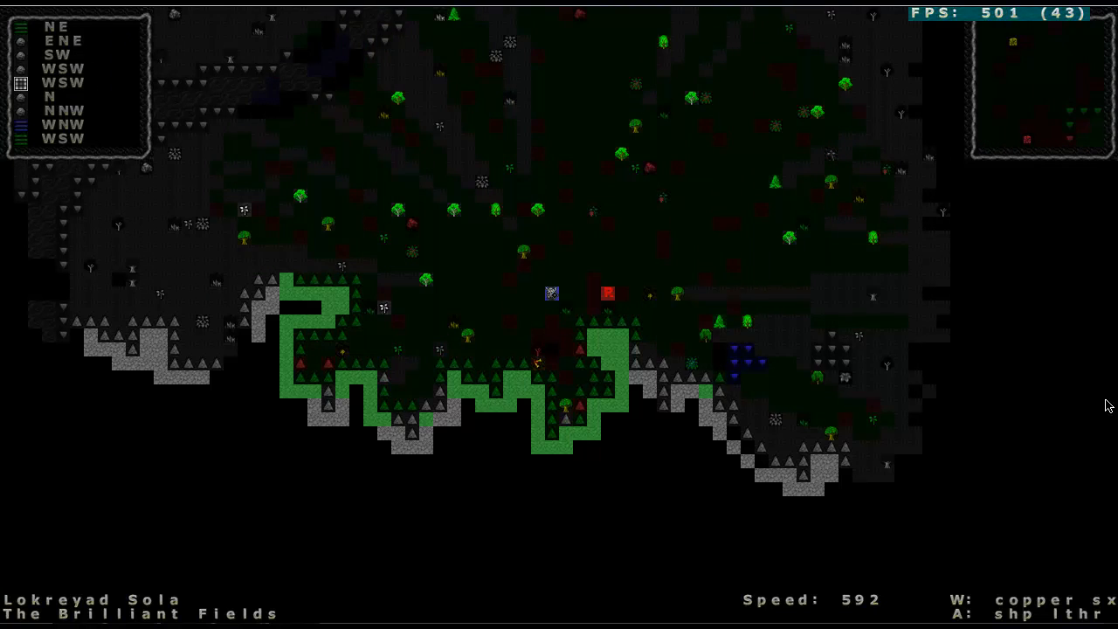
key("w")
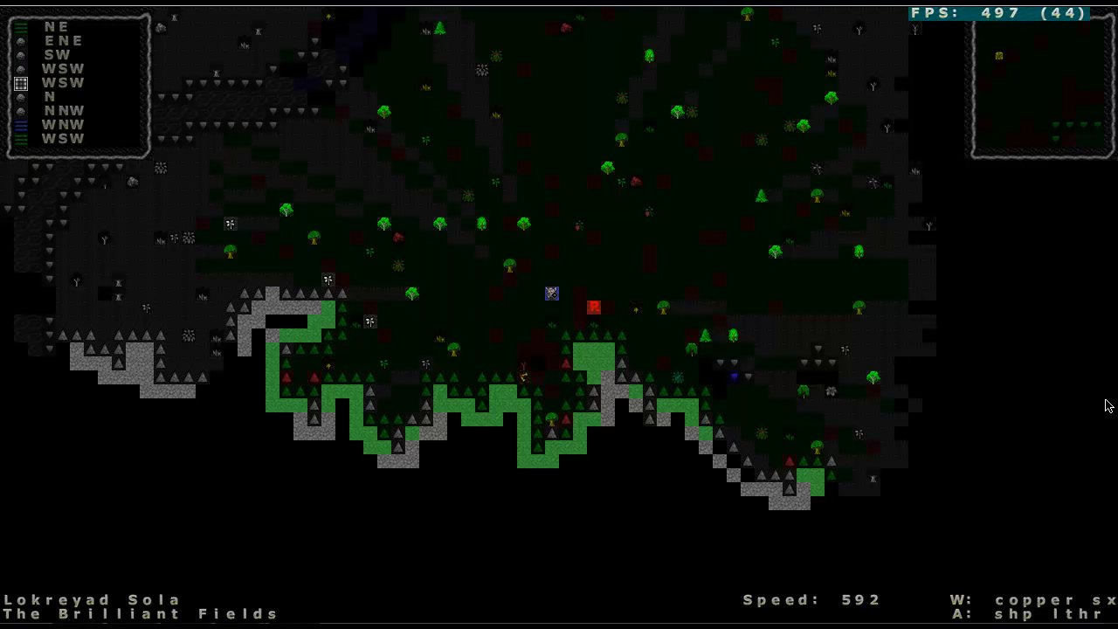
key("w")
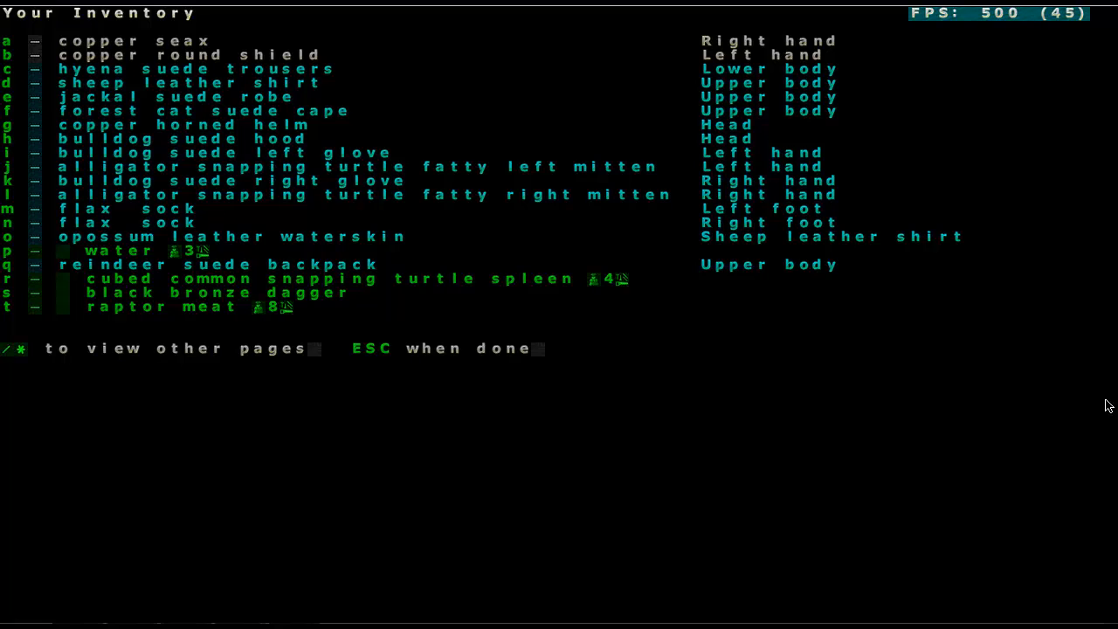
key("Escape")
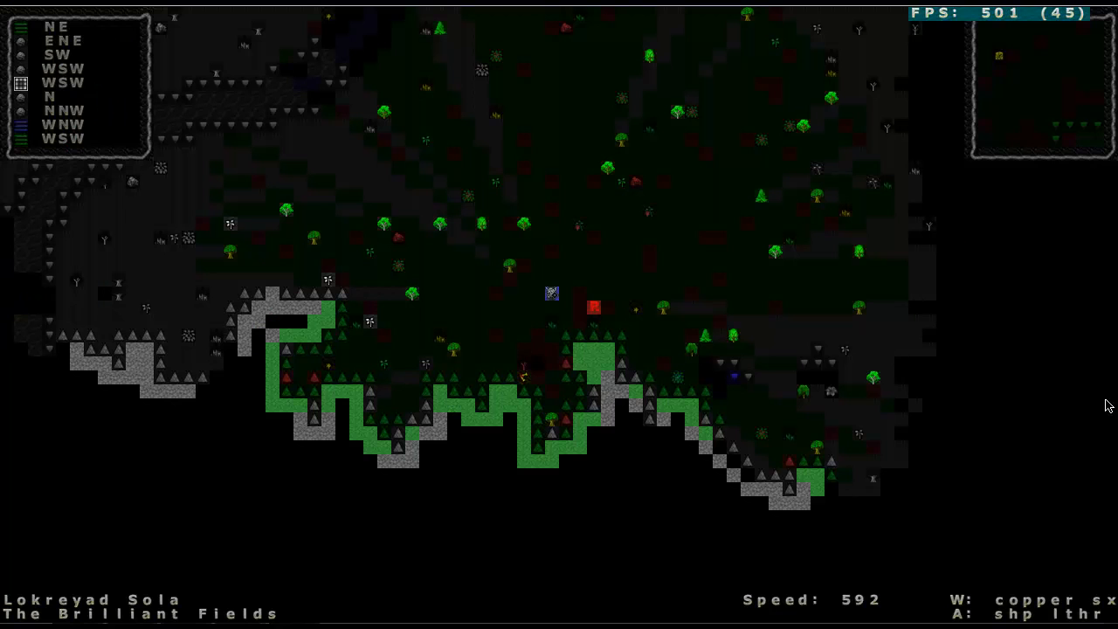
key("i")
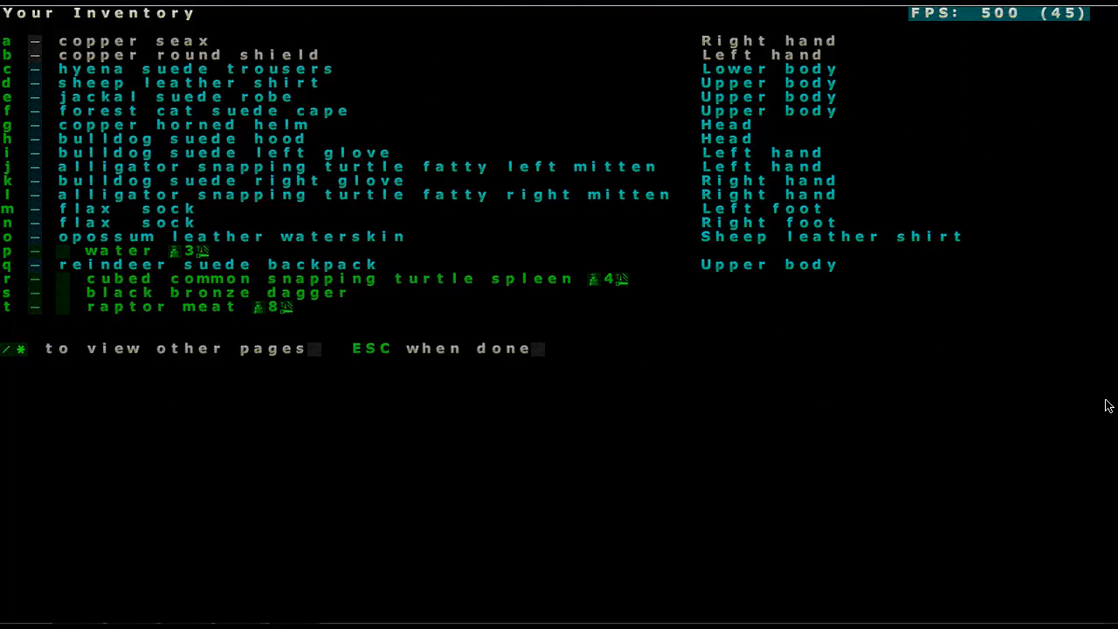
key("Escape")
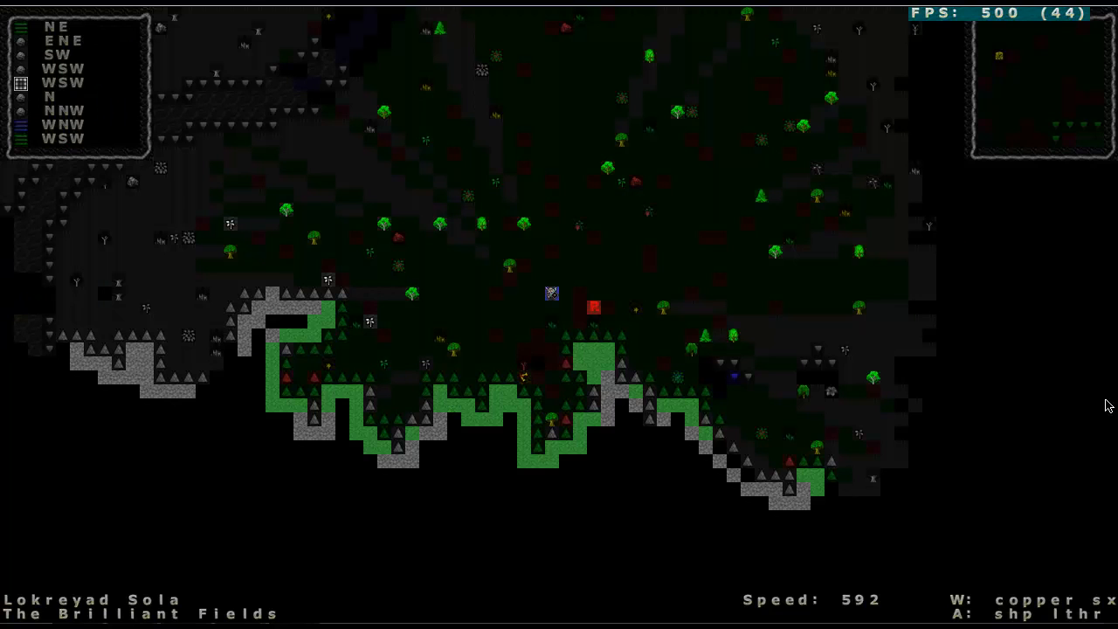
- Wear the bronze mail shirt as armour
key("w")
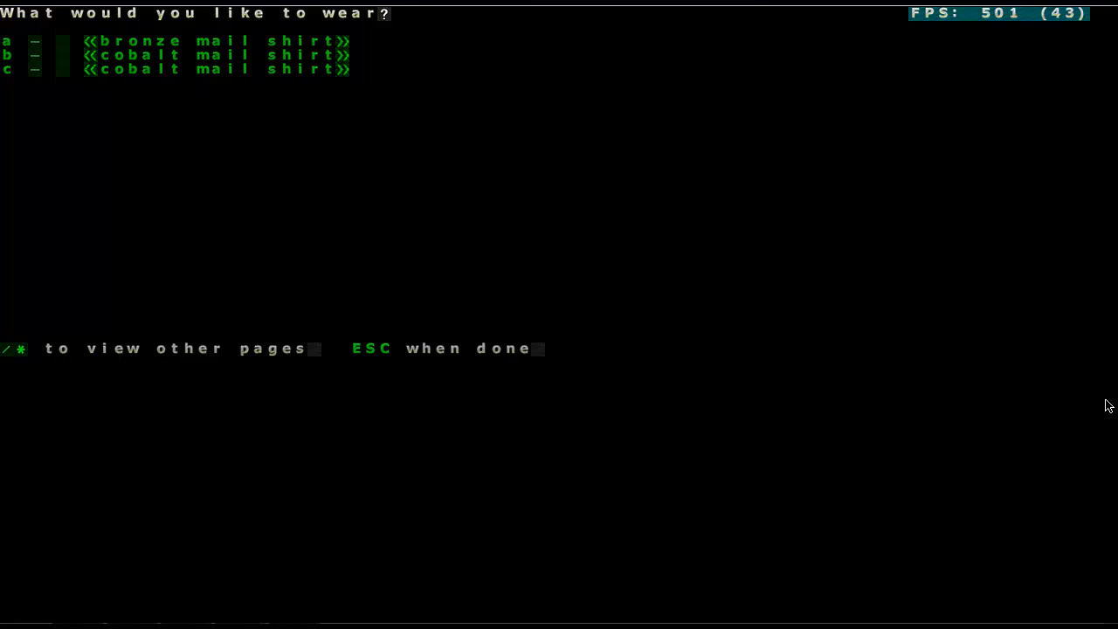
key("a")
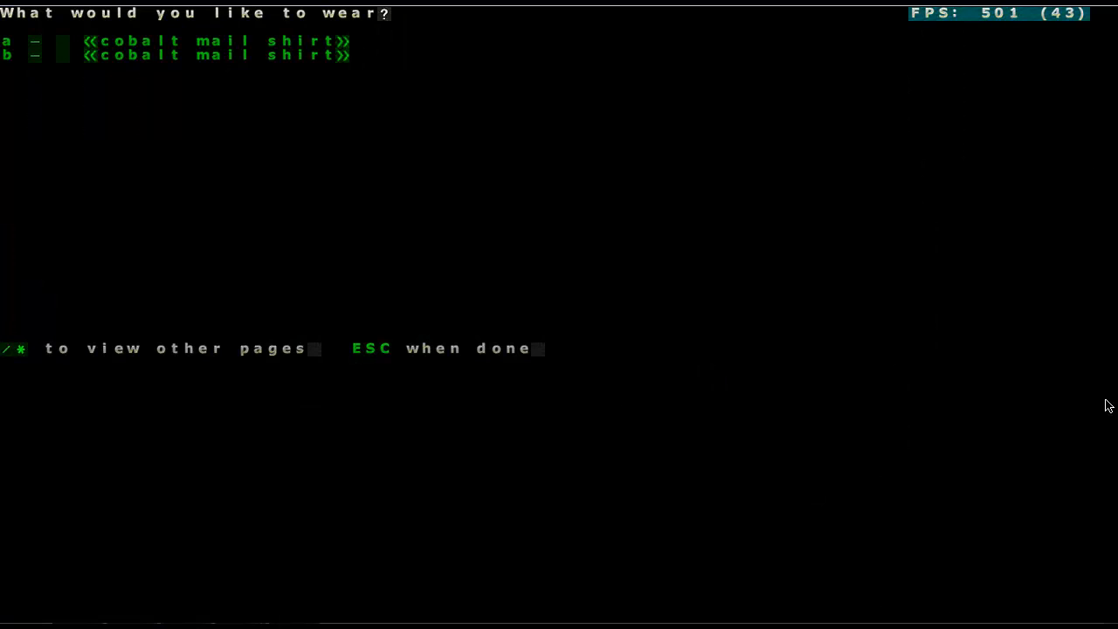
key("Escape")
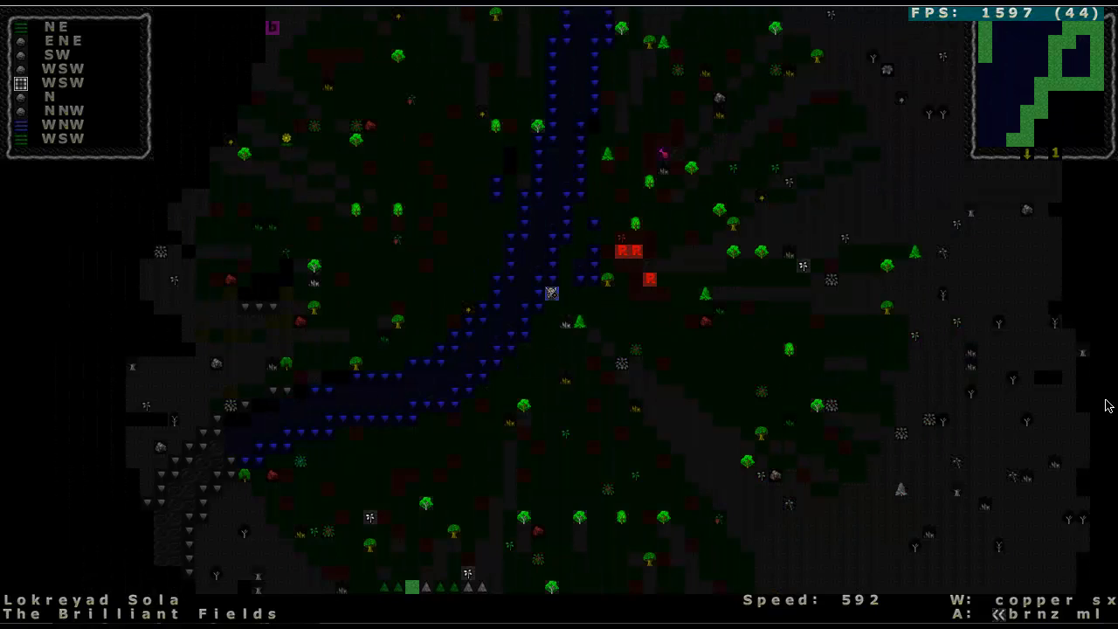
- Take a step and bring up the removal list showing the bronze round shield and cobalt mail shirt
key("t")
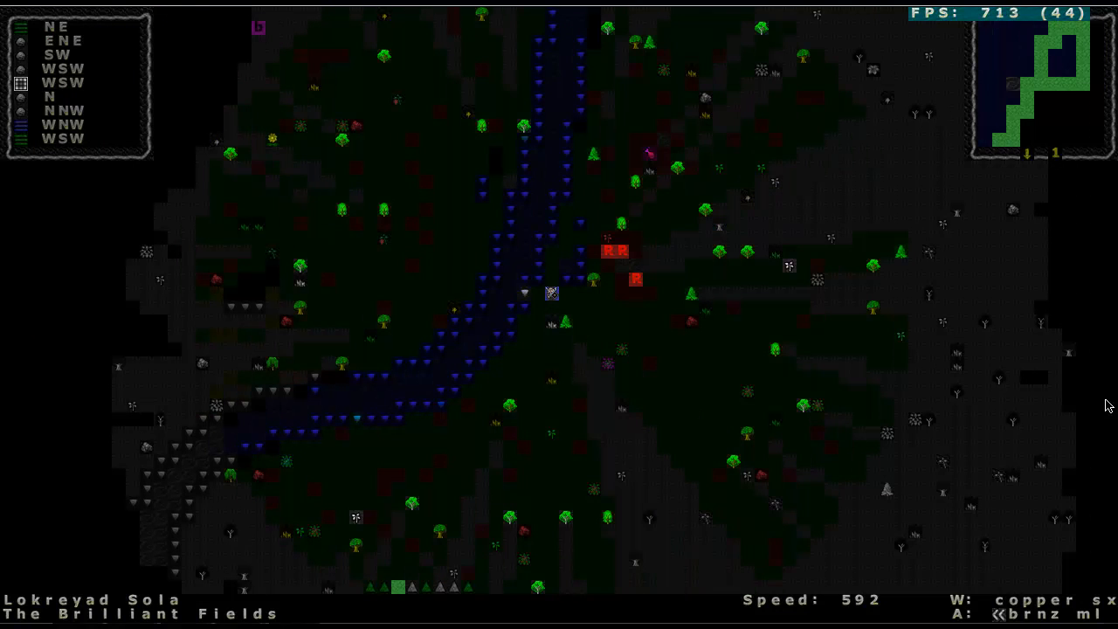
key("i")
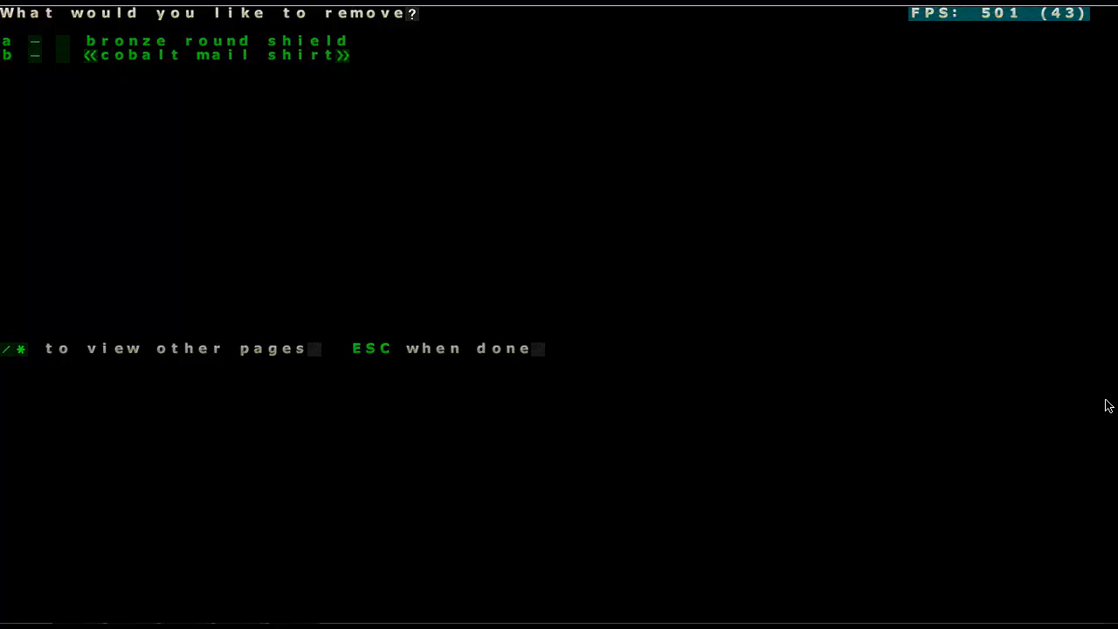
- Drop the copper round shield and then the bronze round shield
key("Escape")
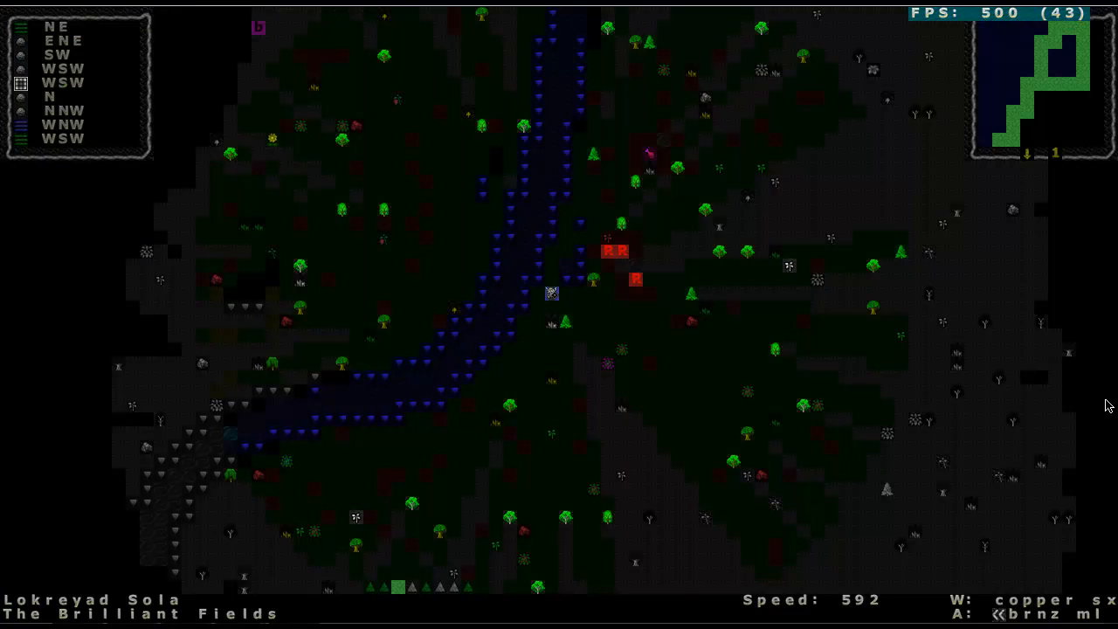
key("d")
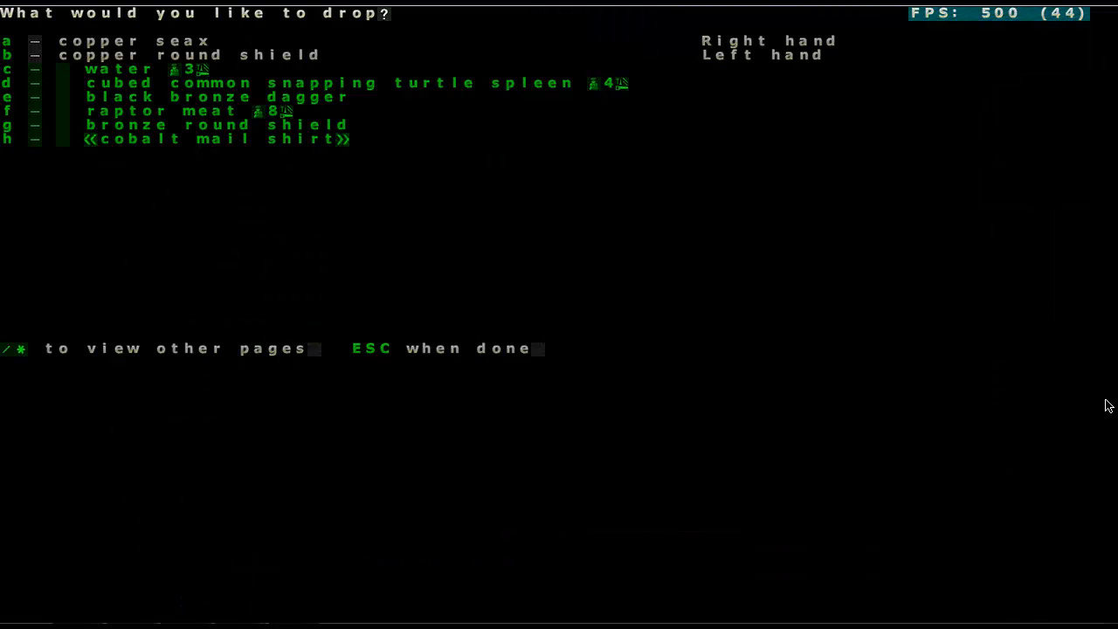
key("Escape")
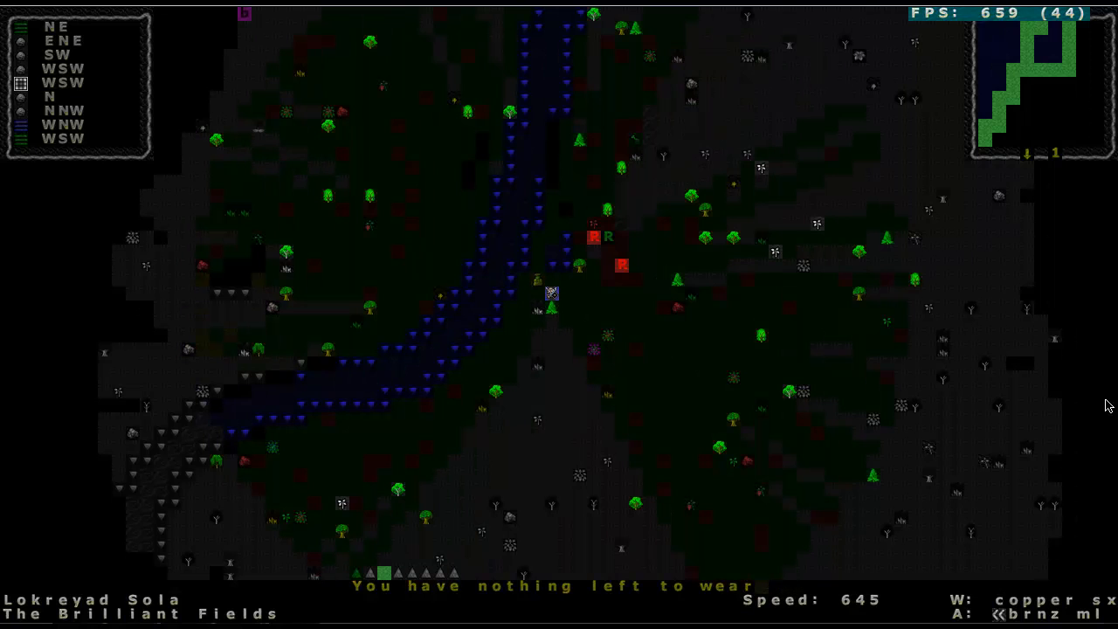
key("d")
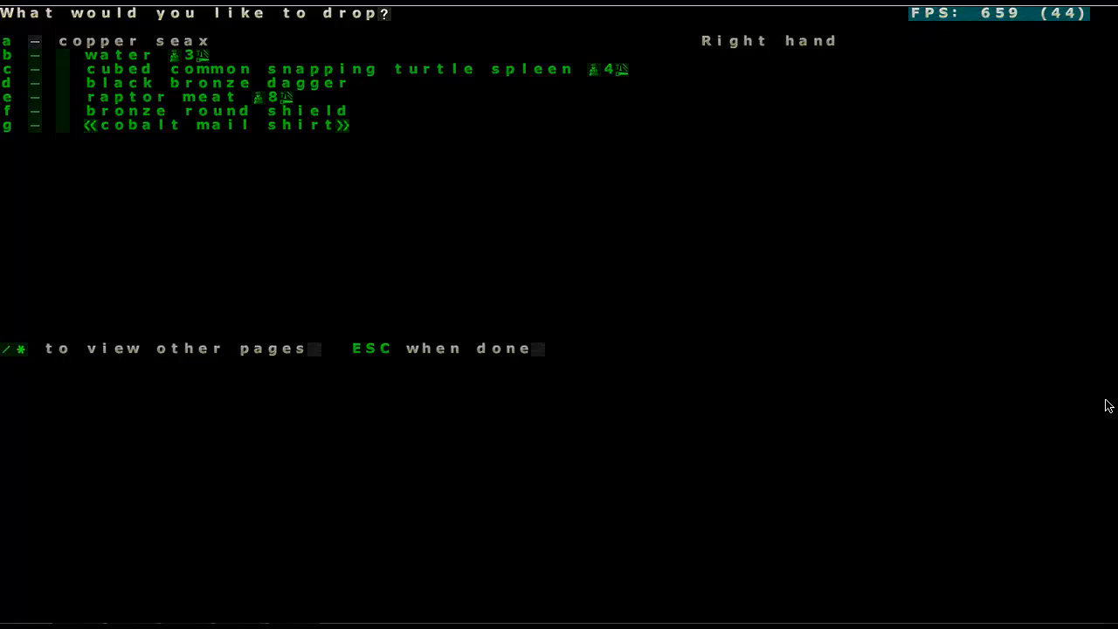
key("f")
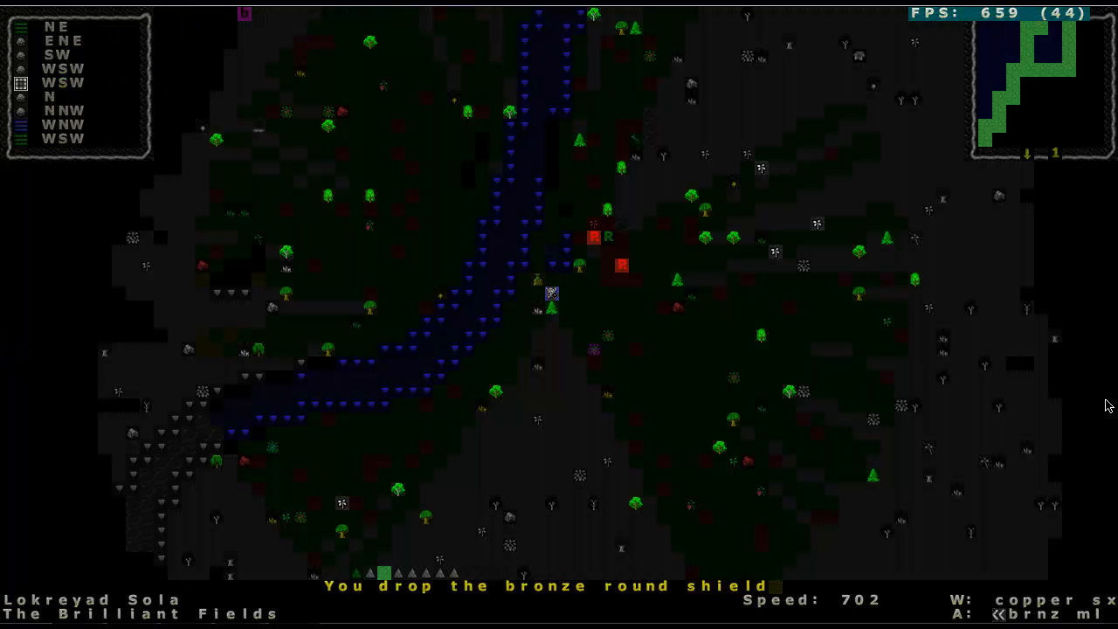
- Check the inventory to confirm the left hand is empty
key("g")
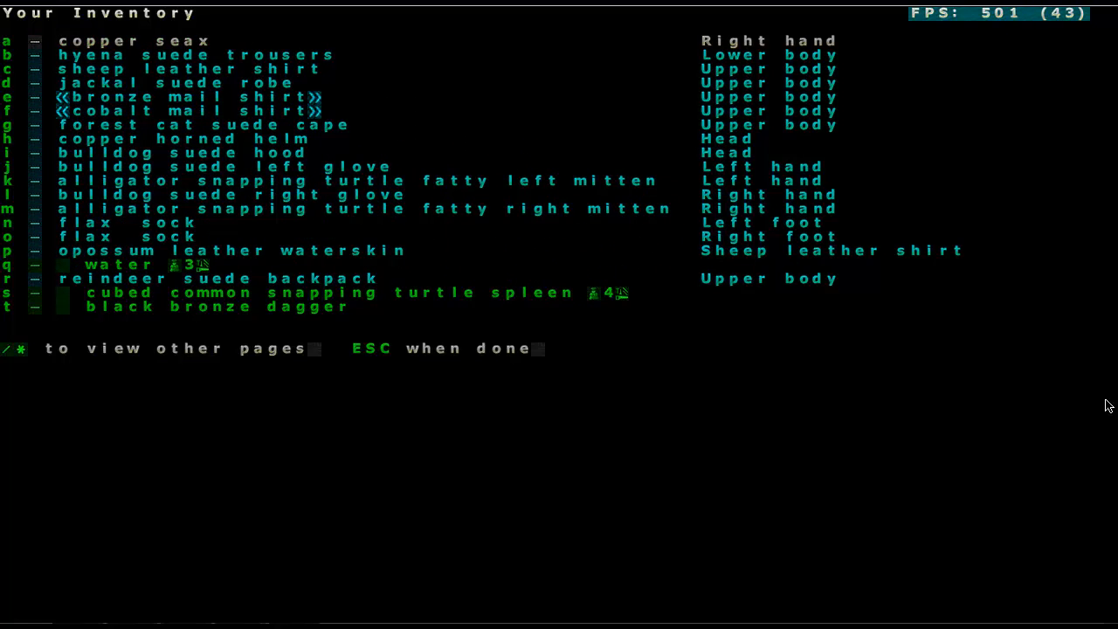
key("Escape")
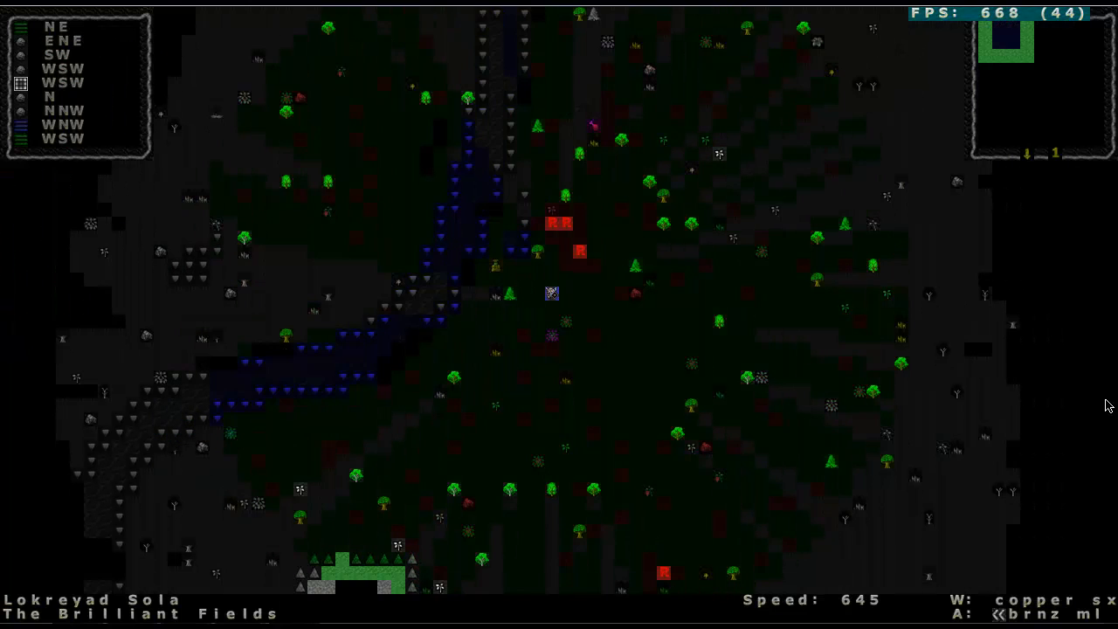